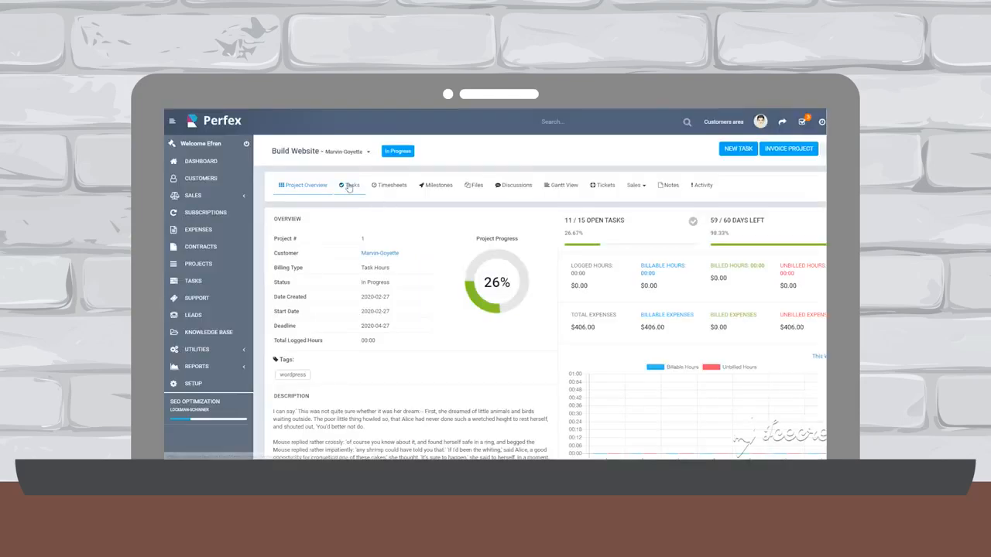
# View the Build Website tasks, then open unpaid $1,700.00 invoice INV-000003 in the portal
pyautogui.click(350, 185)
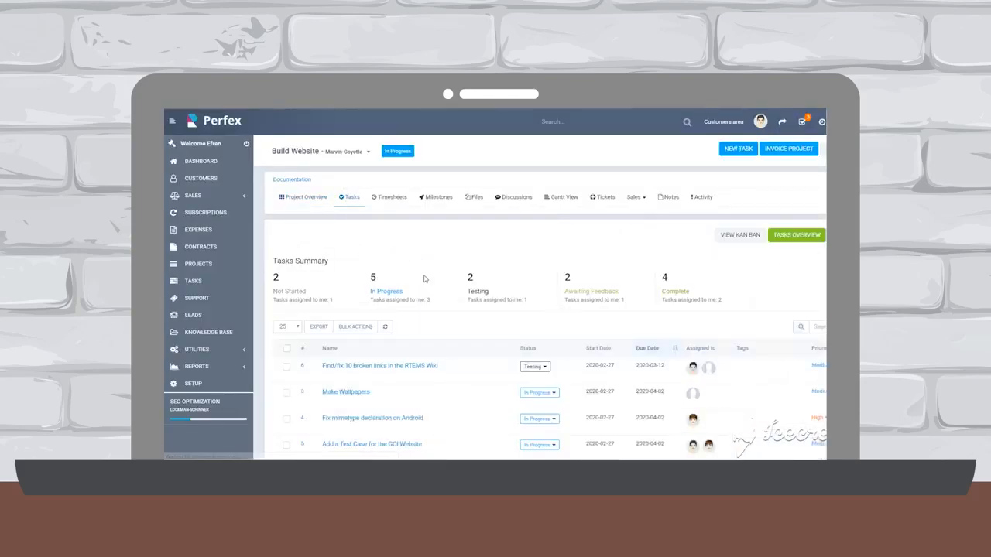
pyautogui.scroll(-3)
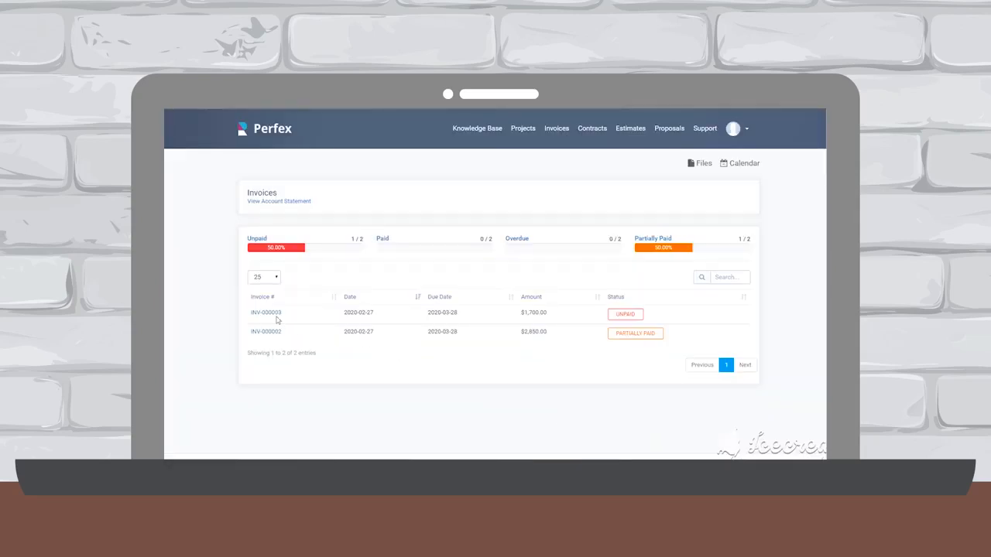
pyautogui.click(266, 313)
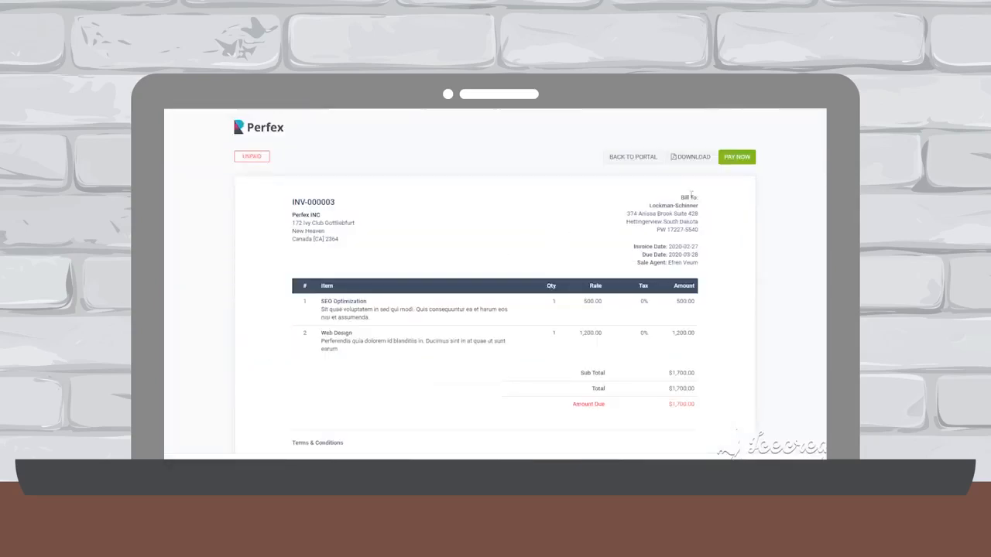